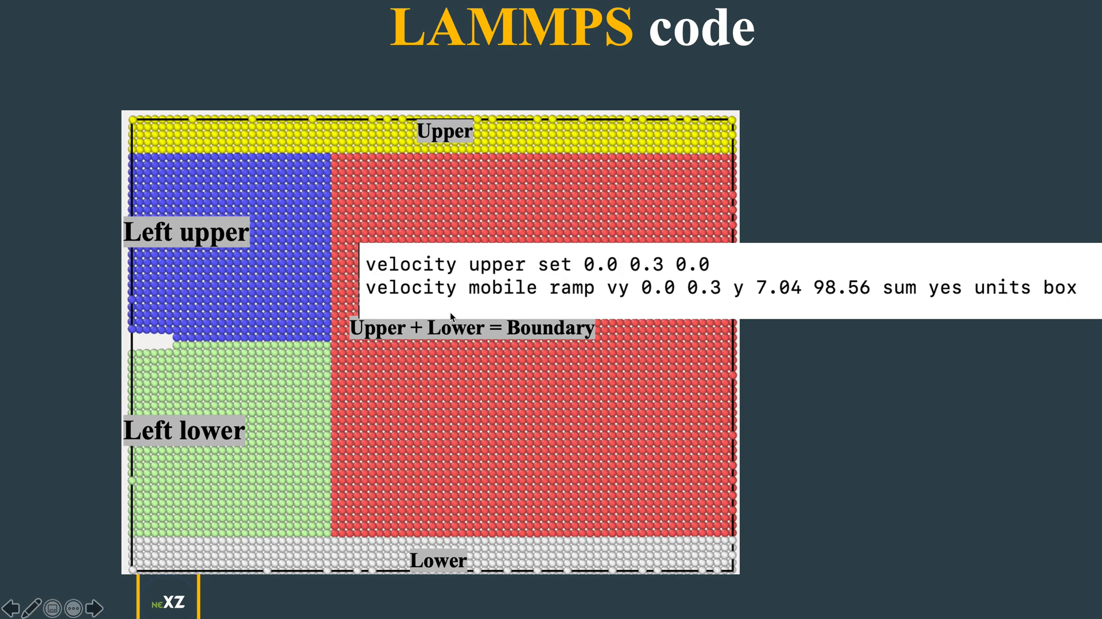
mouse_move(520, 117)
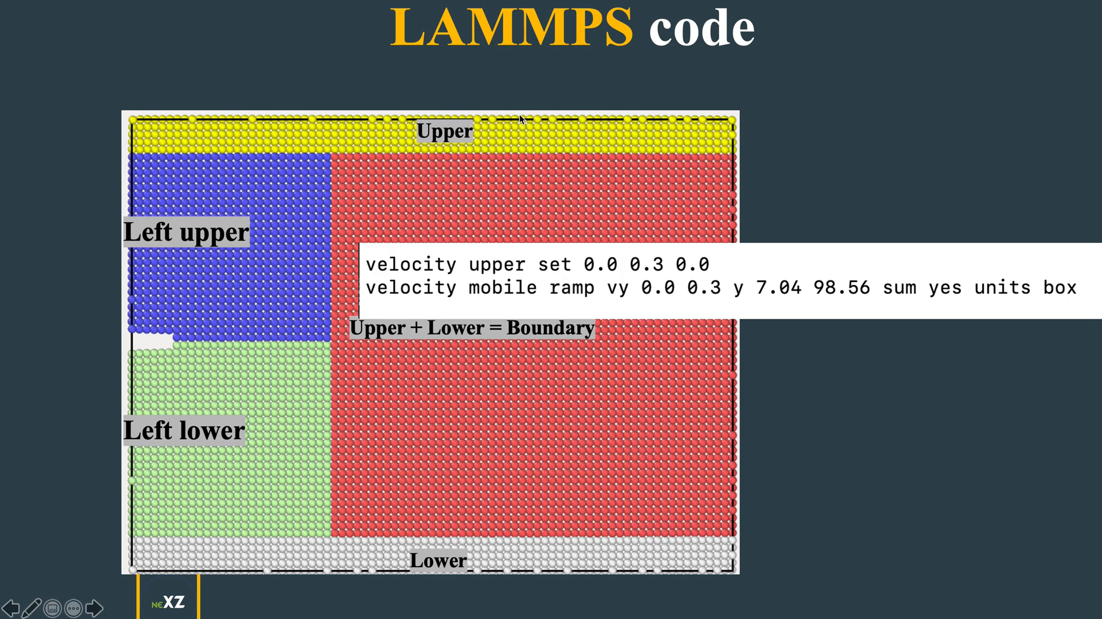
mouse_move(431, 159)
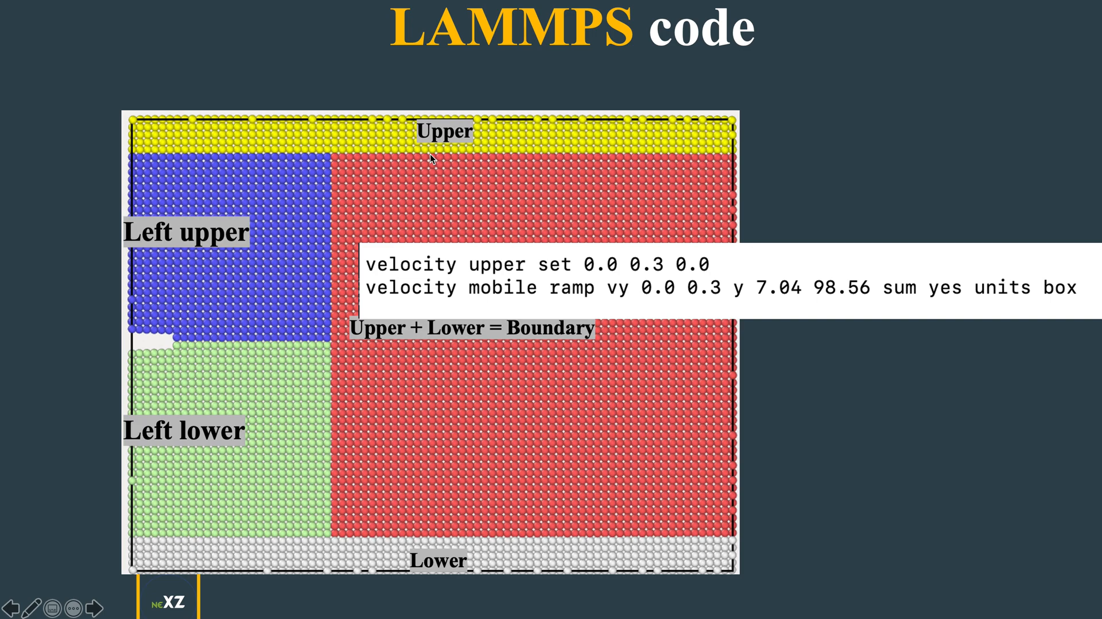
mouse_move(491, 139)
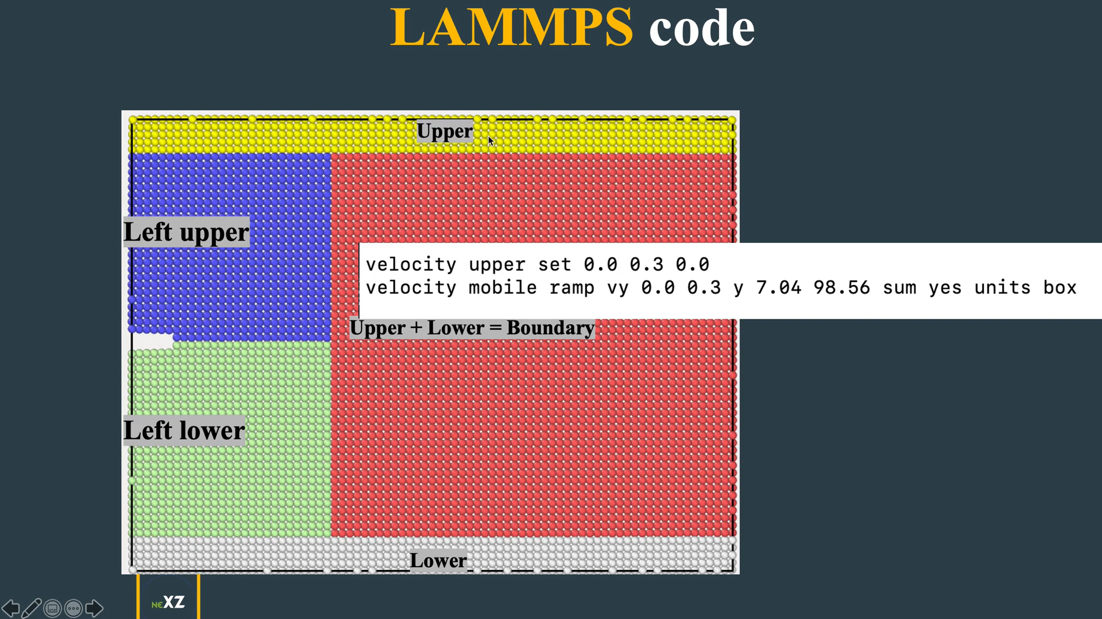